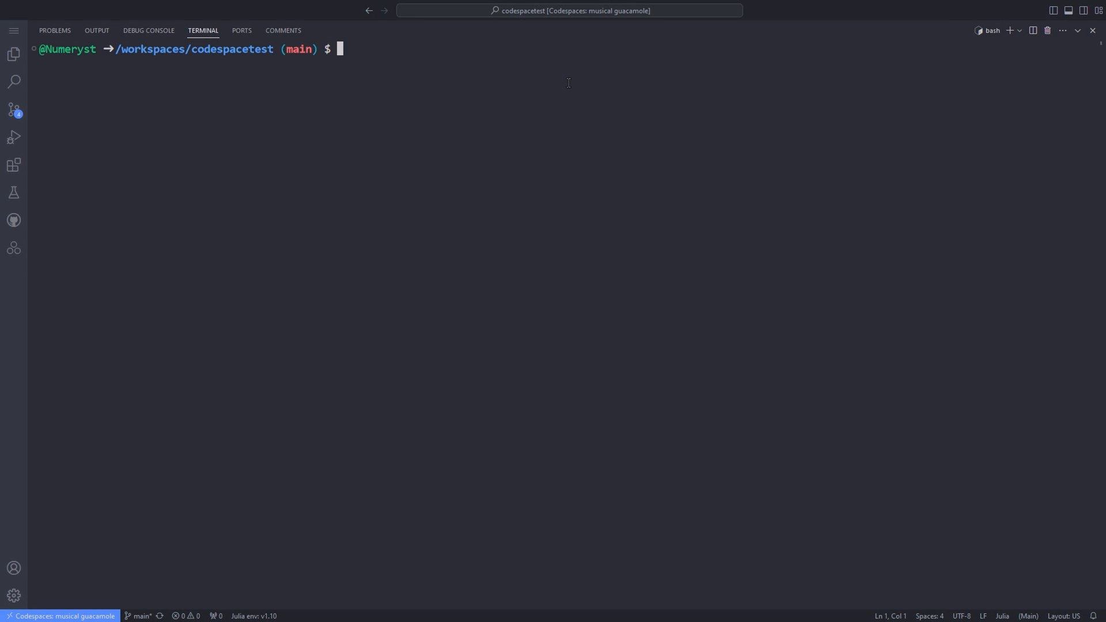
- Launch Julia 1.10 in the Codespace terminal and evaluate 1+1, getting 2
text(julia)
text(1+1)
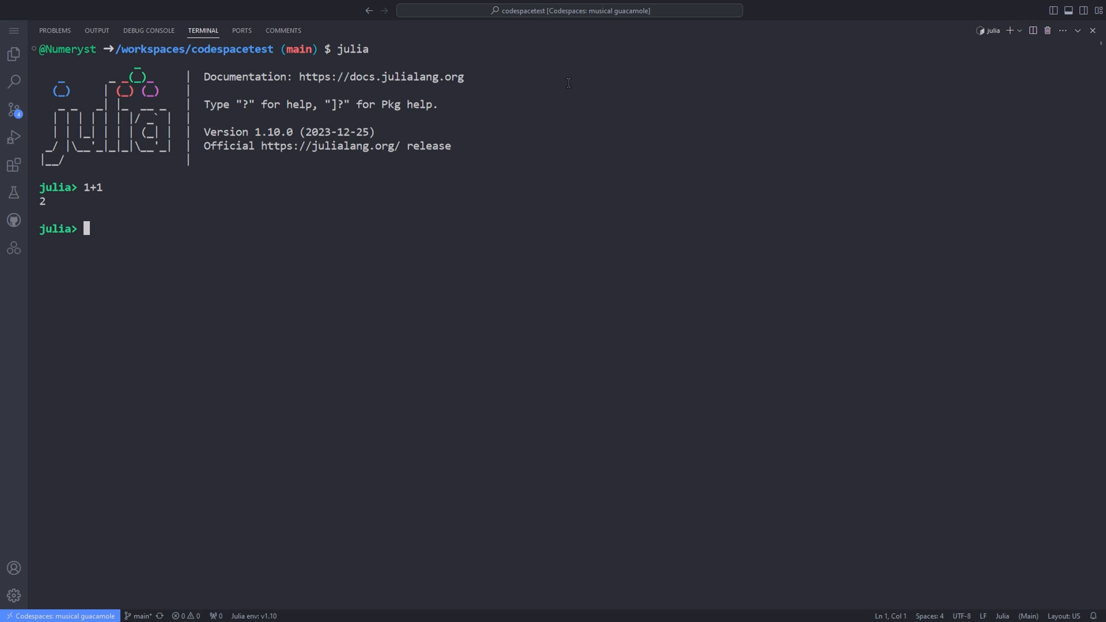
key(])
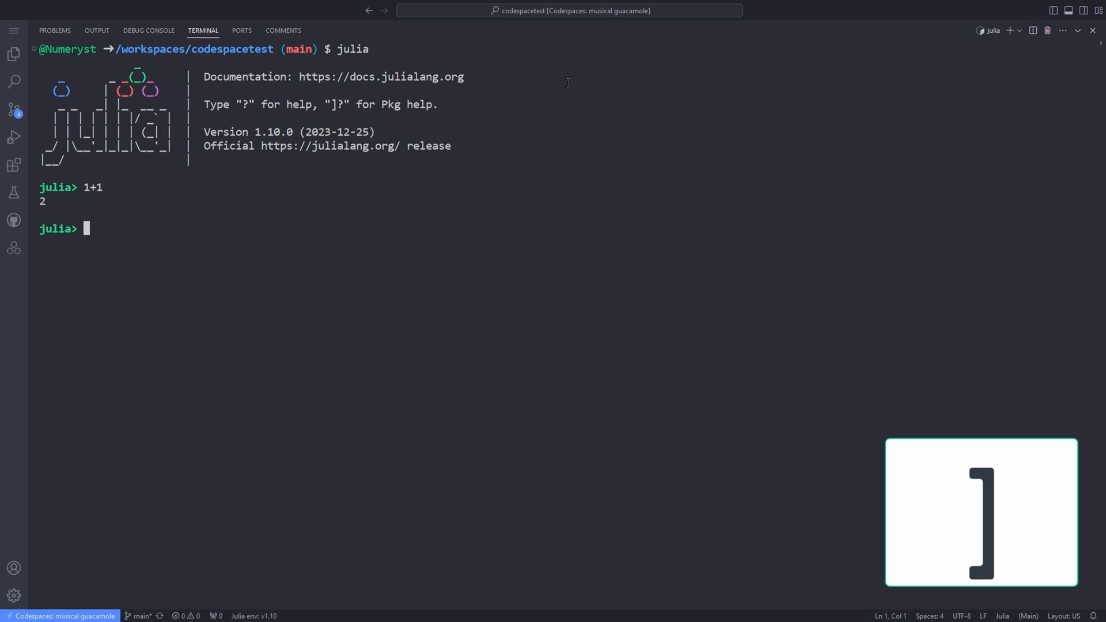
- Run 'add Pluto' in Pkg mode to install Pluto v0.19.40, then return to the Julia prompt
key(])
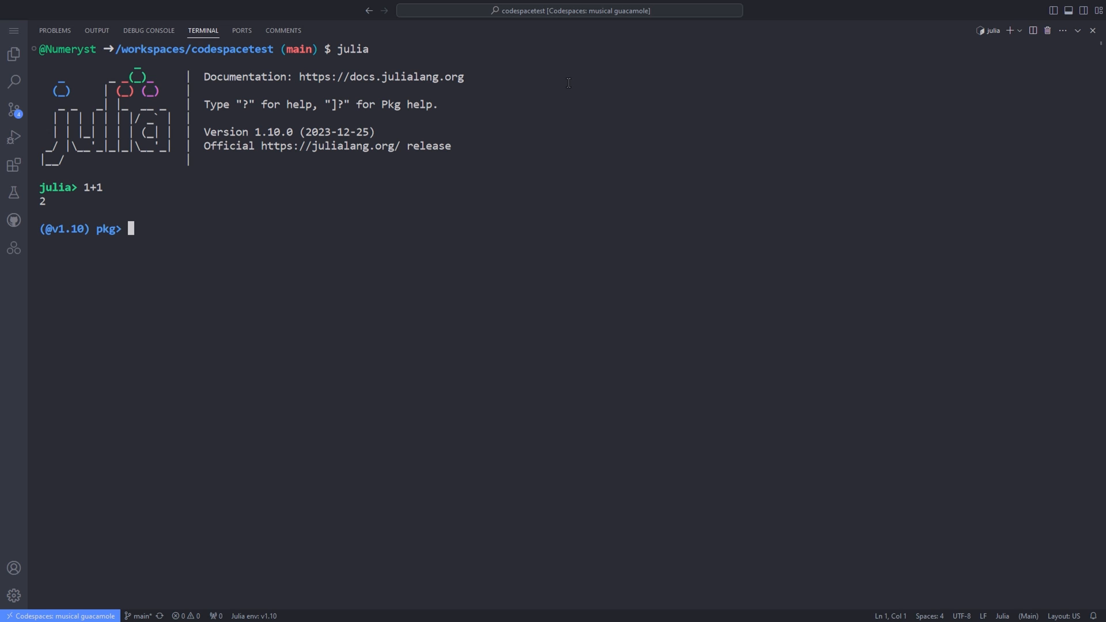
text(add Pluto)
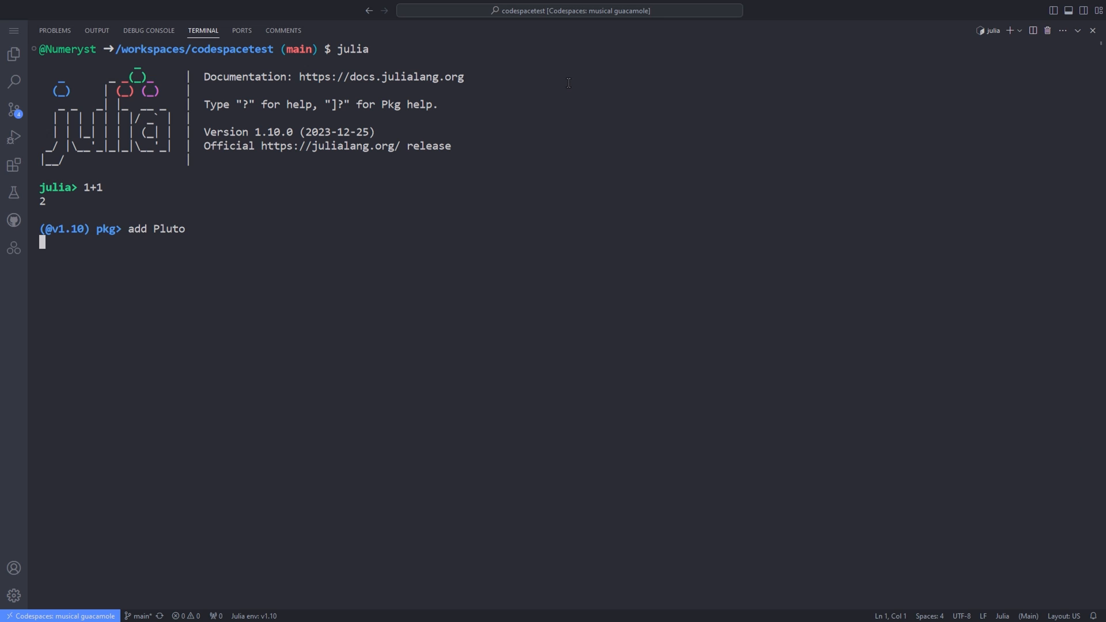
key(Enter)
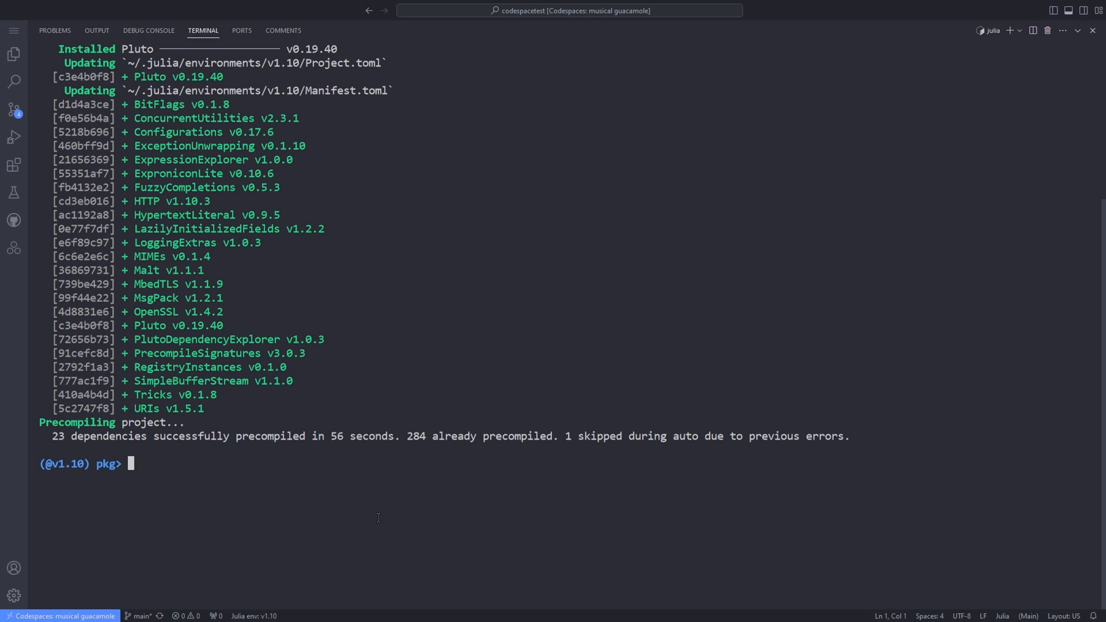
key(Backspace)
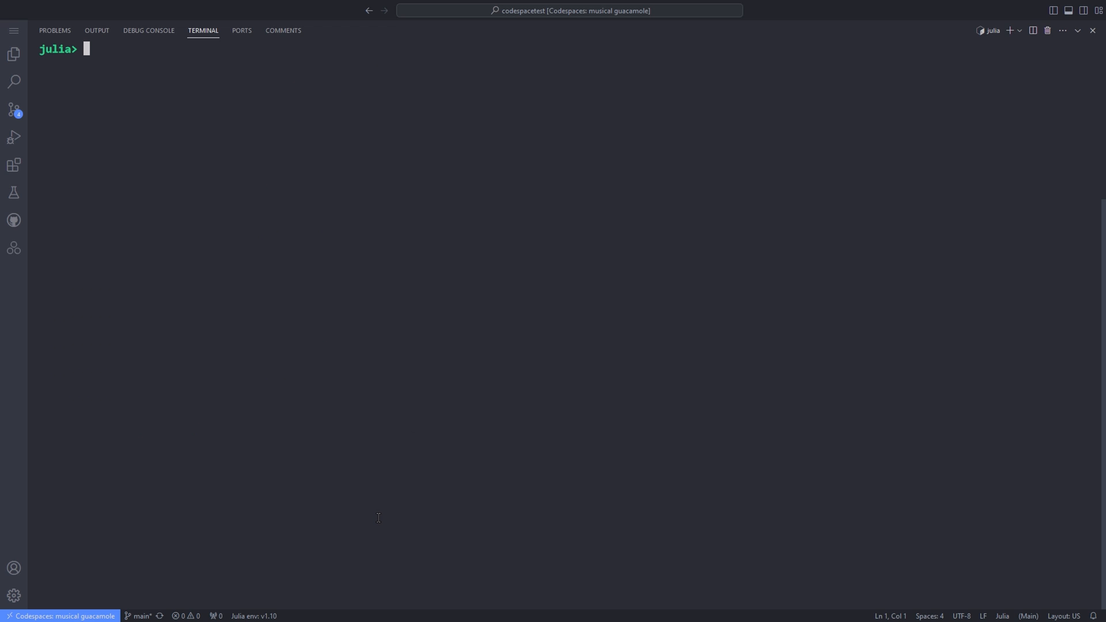
- Import Pluto and start its notebook server on port 1234
text(import)
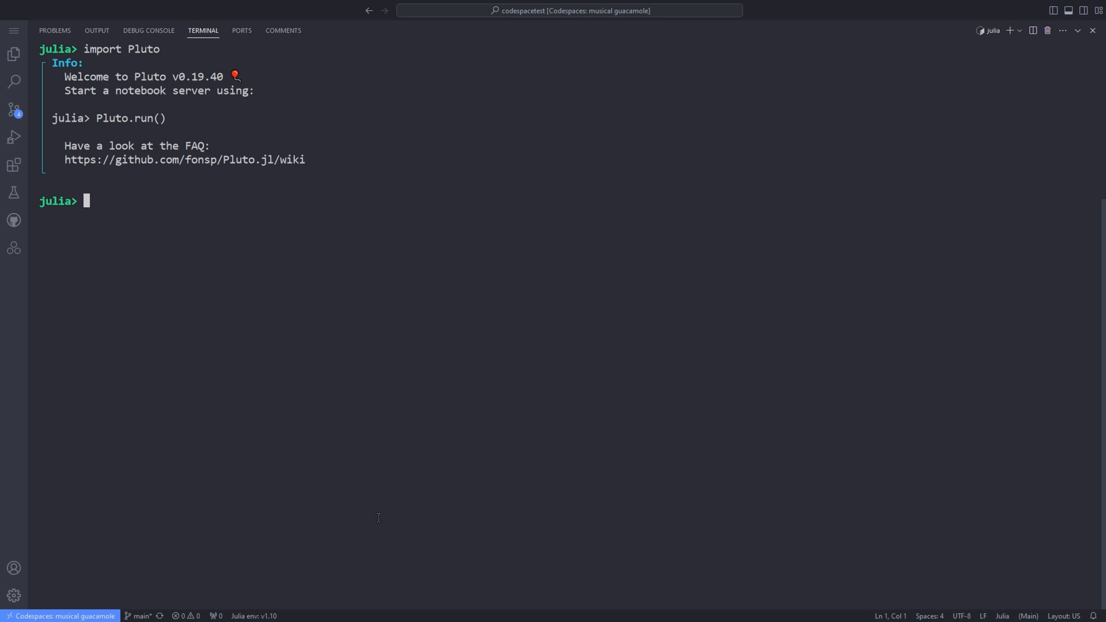
text(Pluto.run()
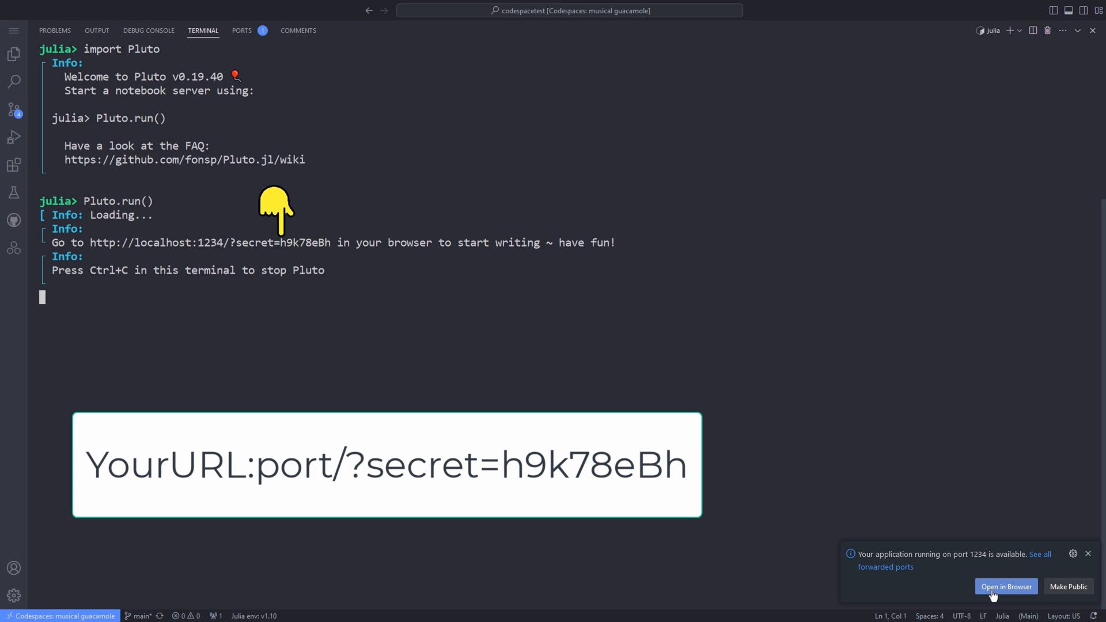
mouse_move(997, 591)
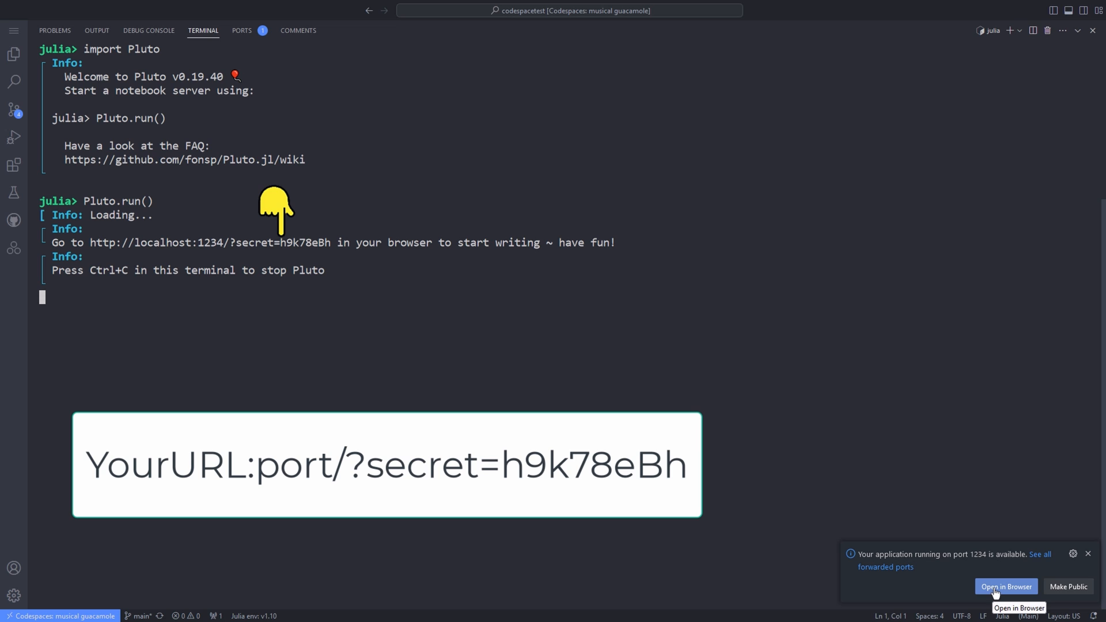
- Open the Pluto server in the browser and browse the featured notebooks
click(1007, 586)
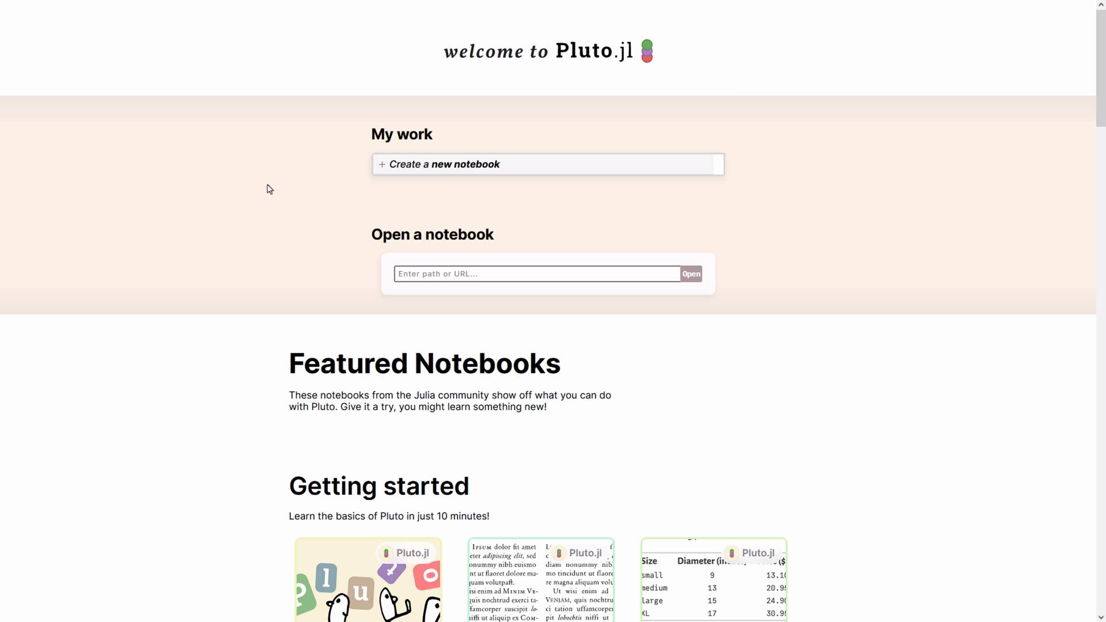
mouse_move(734, 145)
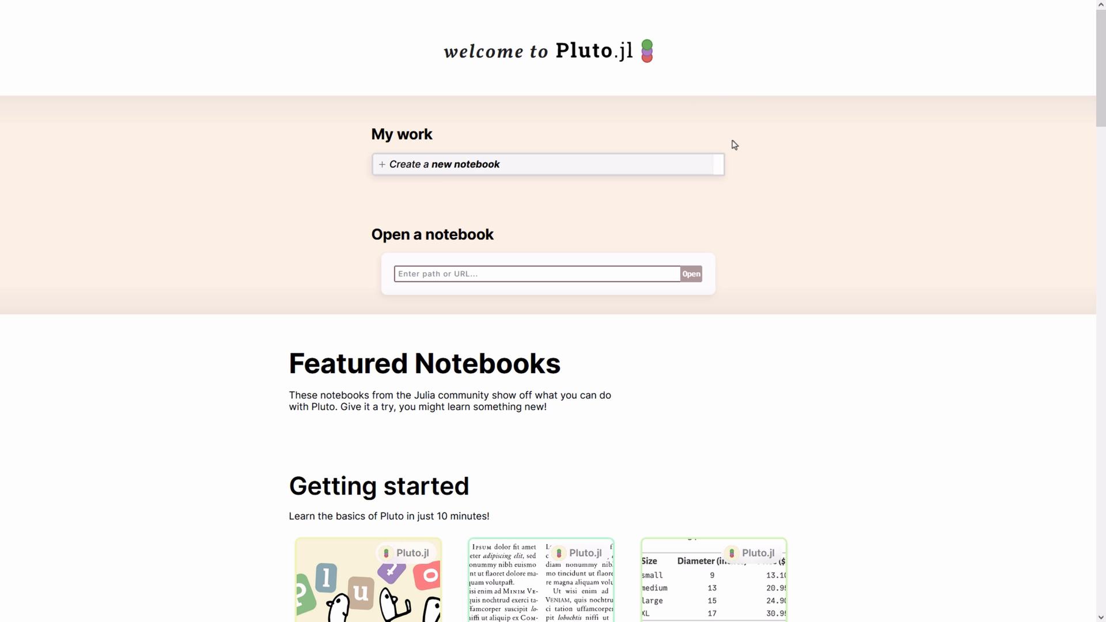
mouse_move(781, 143)
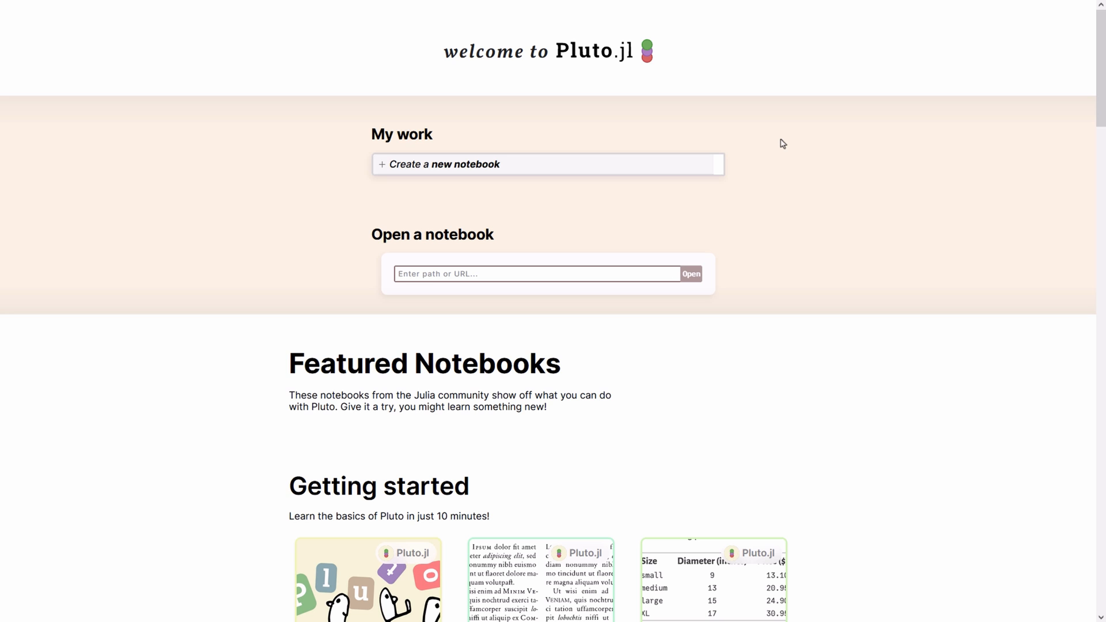
scroll(down, 3)
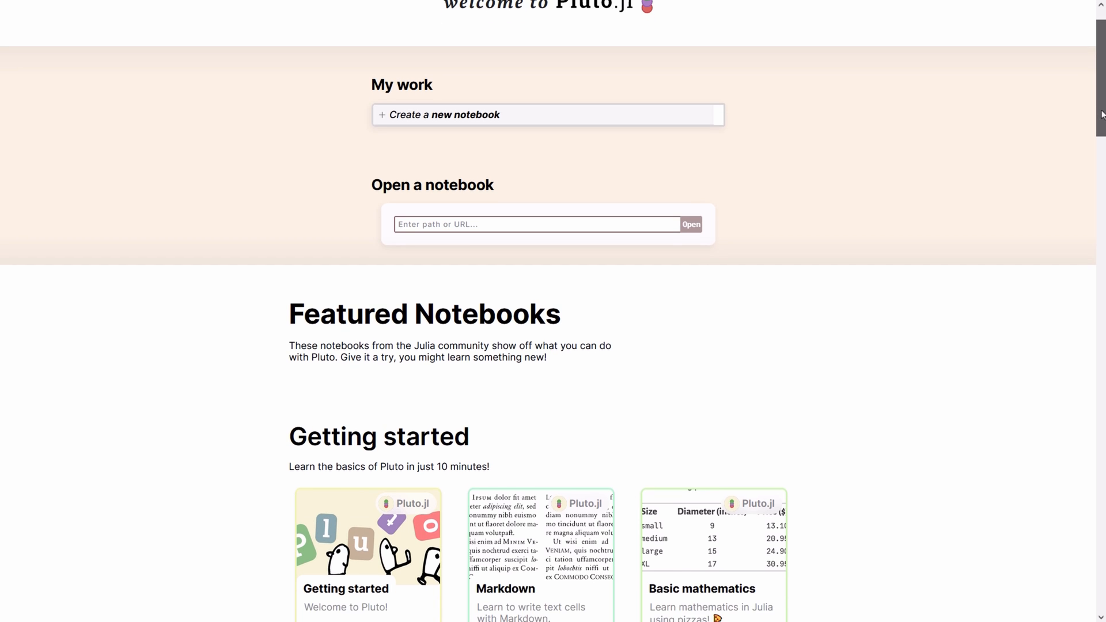
scroll(down, 3)
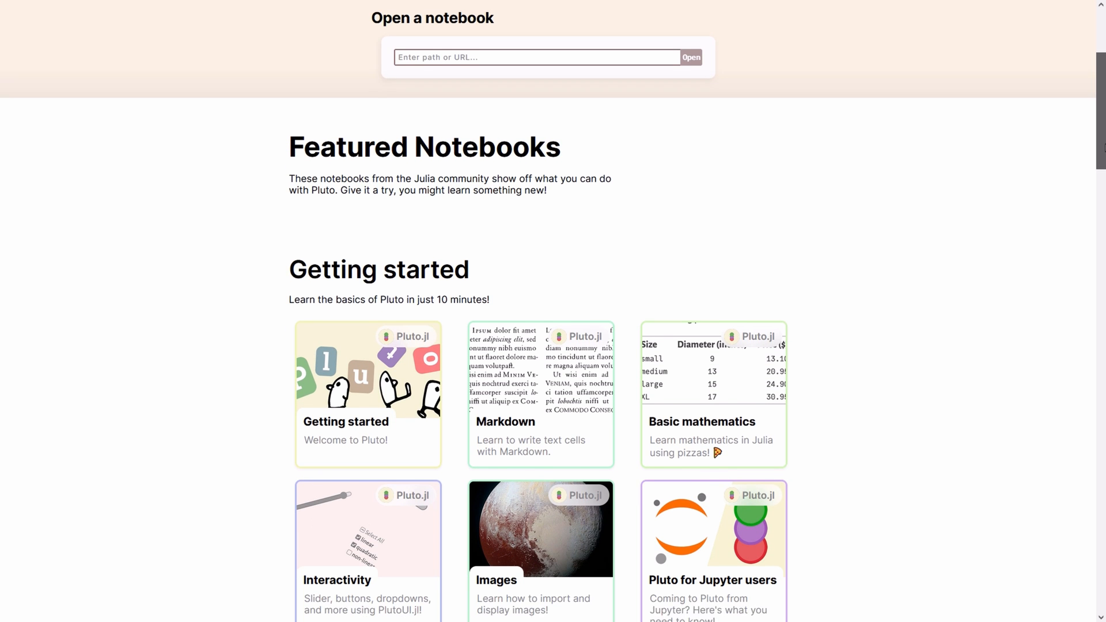
scroll(down, 3)
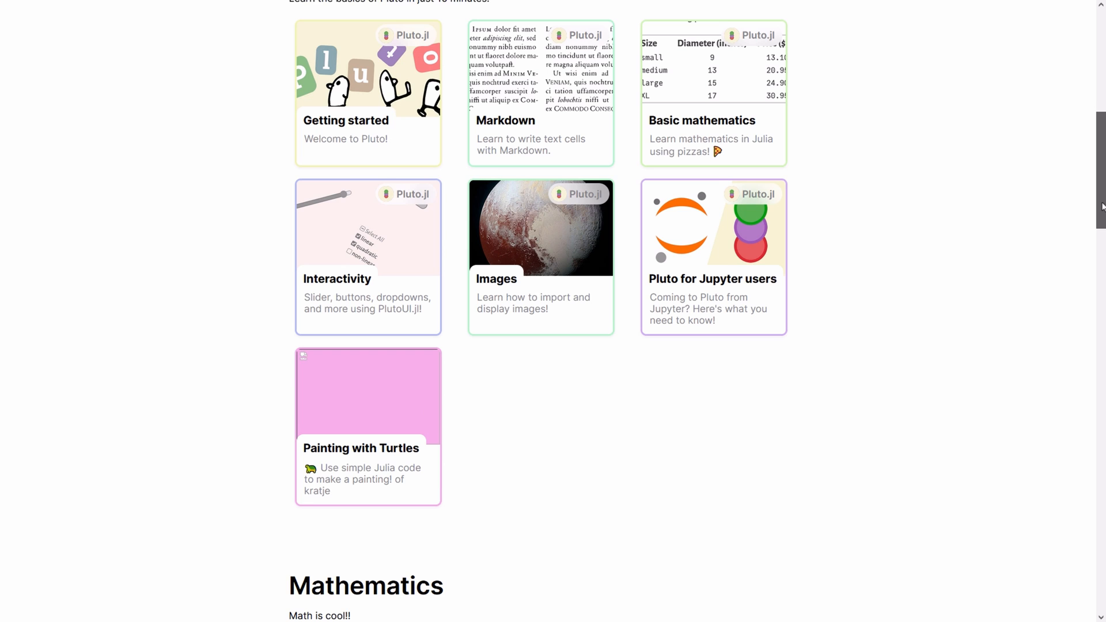
scroll(down, 3)
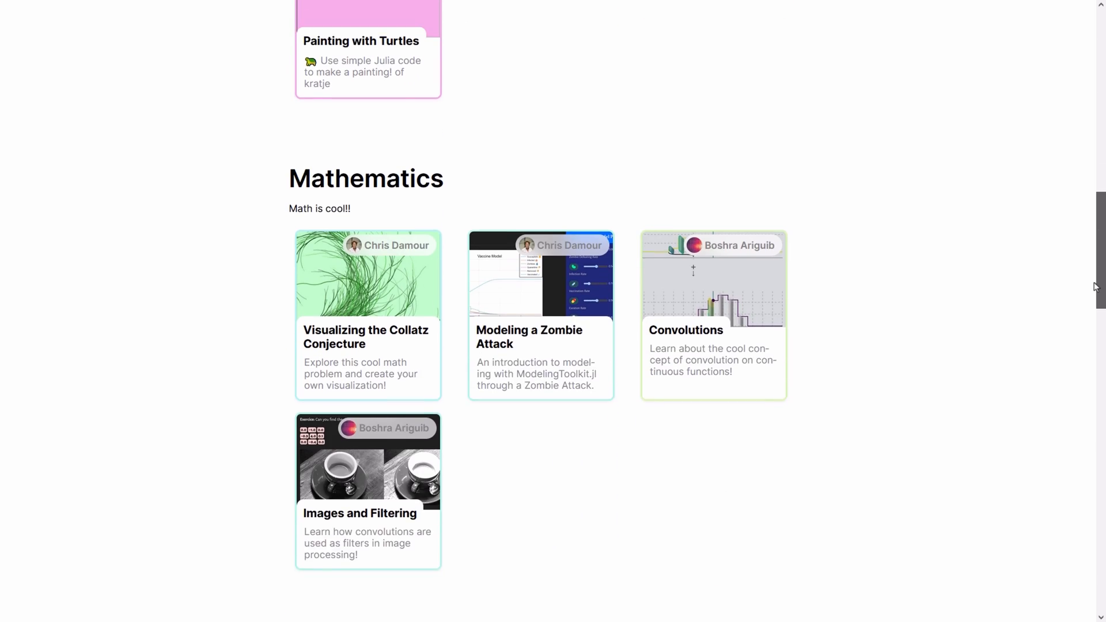
scroll(down, 3)
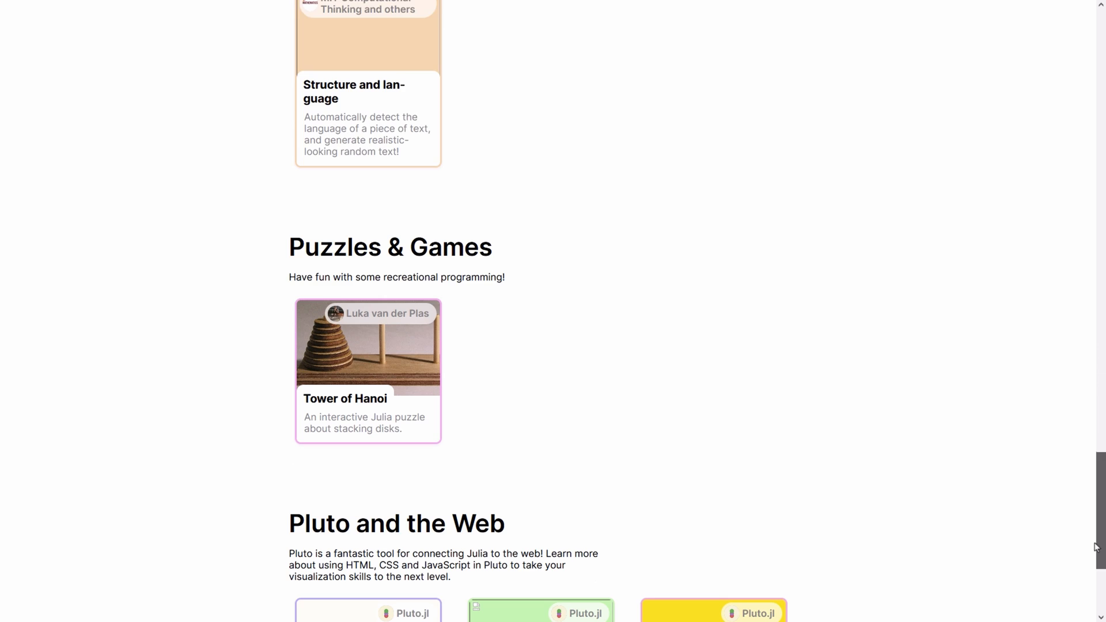
scroll(up, 3)
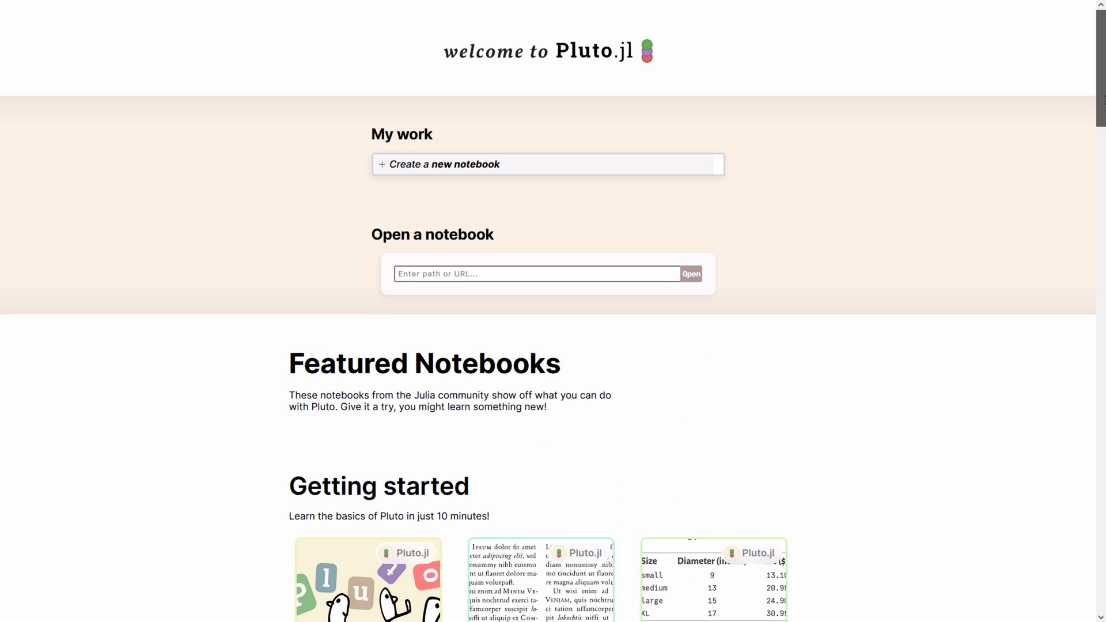
mouse_move(463, 172)
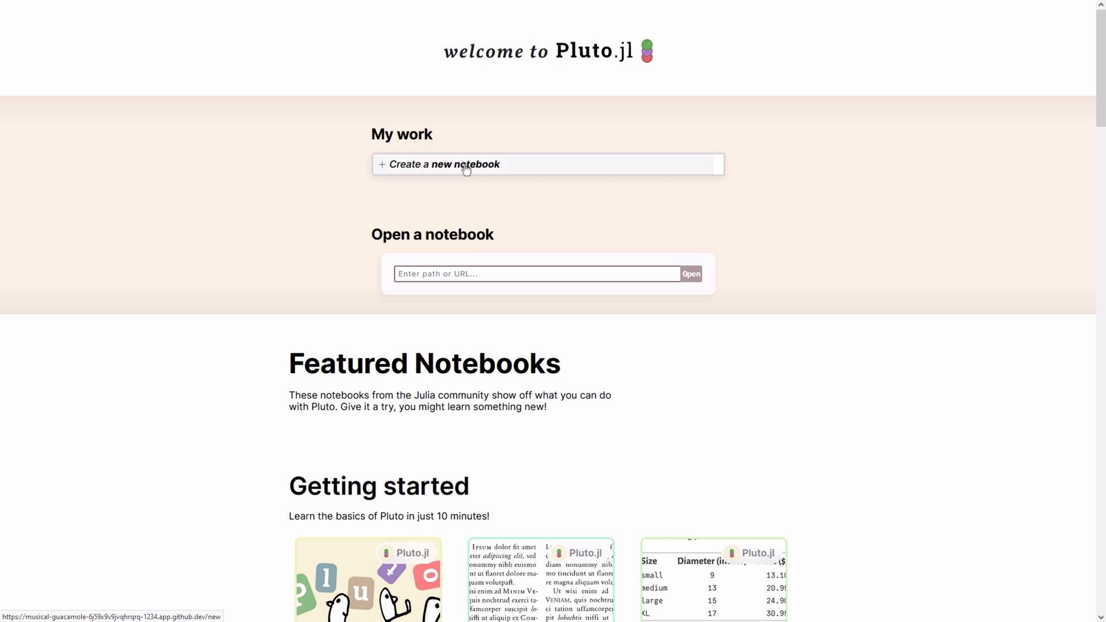
- Create a new notebook and run a cell with println("This is Numeryst")
click(464, 164)
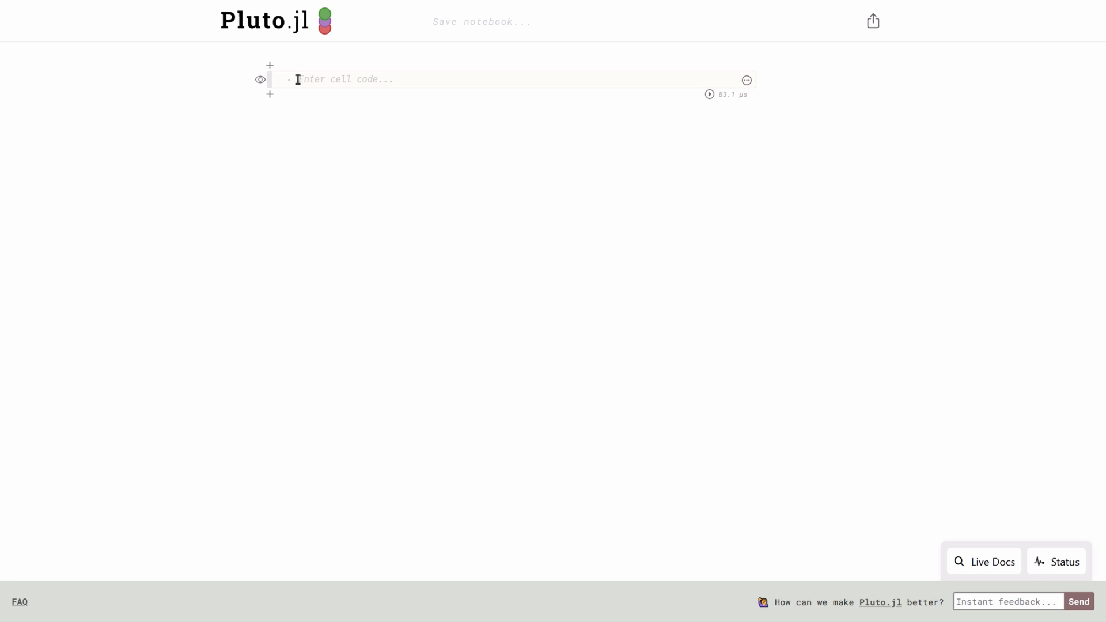
text(println("This is Numeryst"))
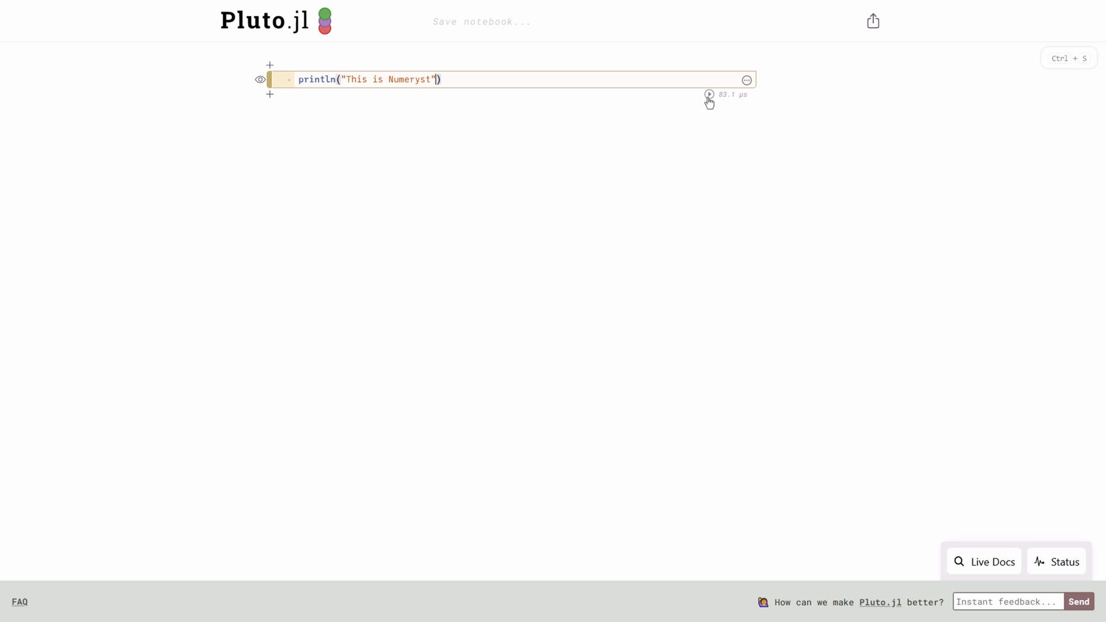
mouse_move(710, 94)
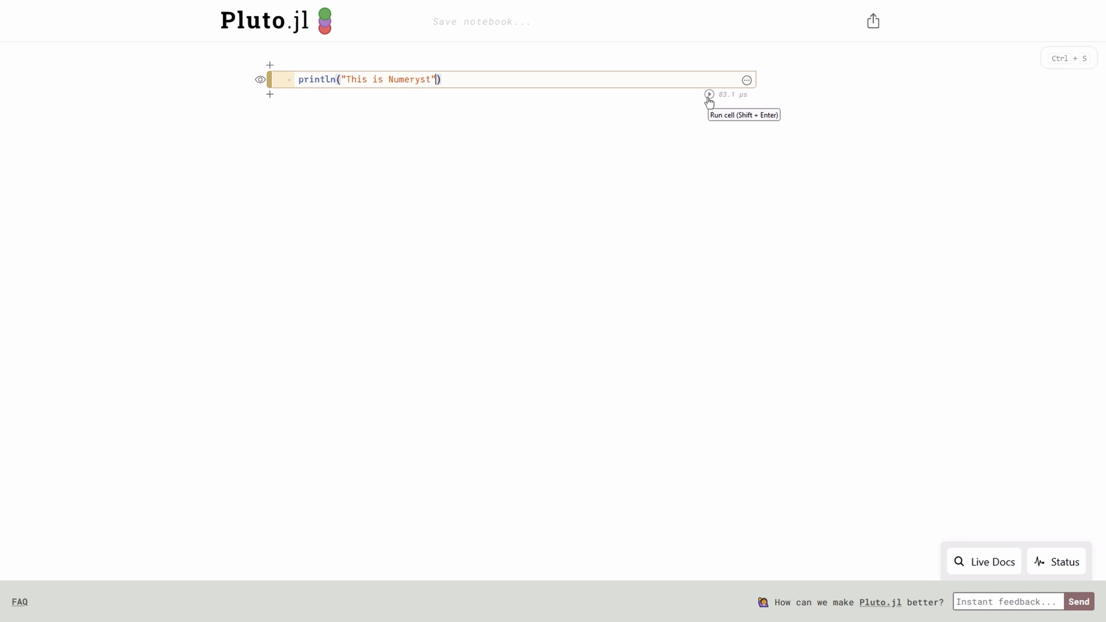
click(710, 95)
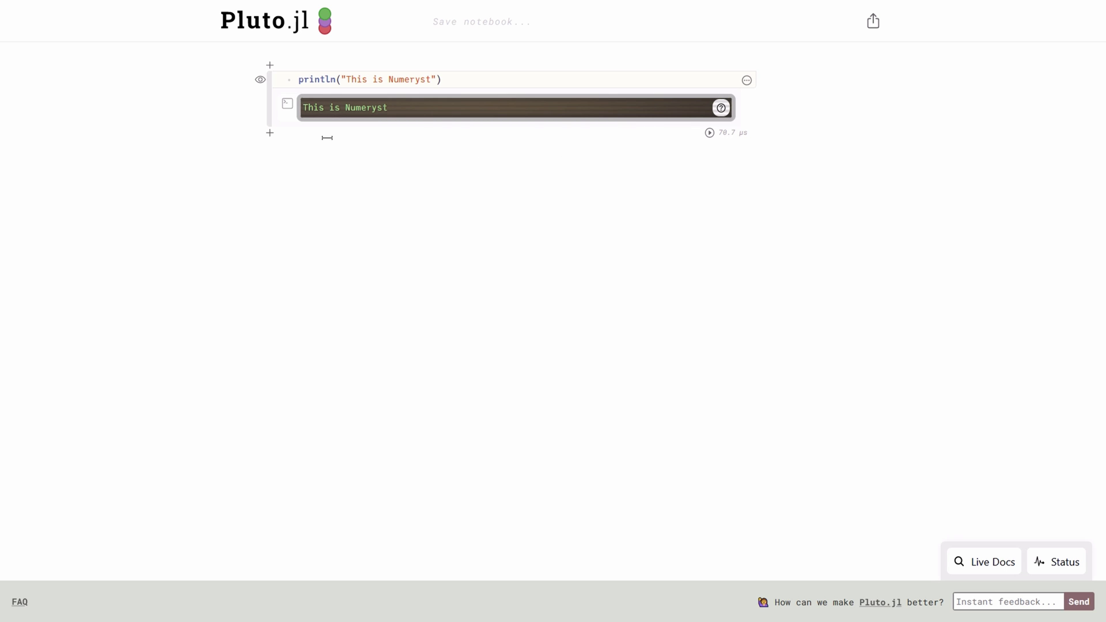
mouse_move(344, 135)
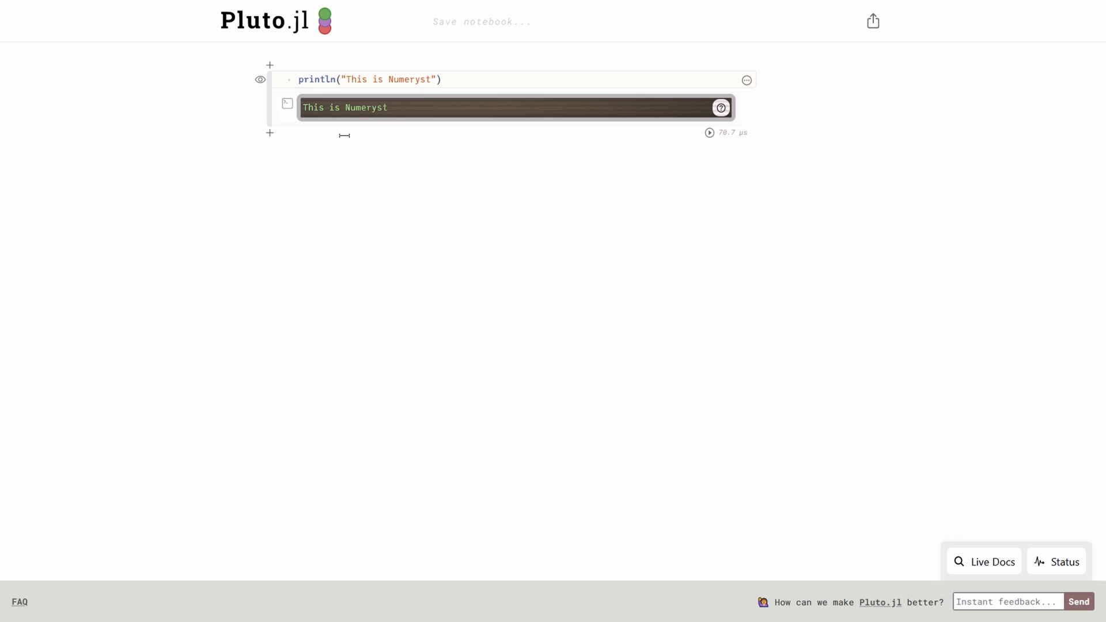
mouse_move(260, 80)
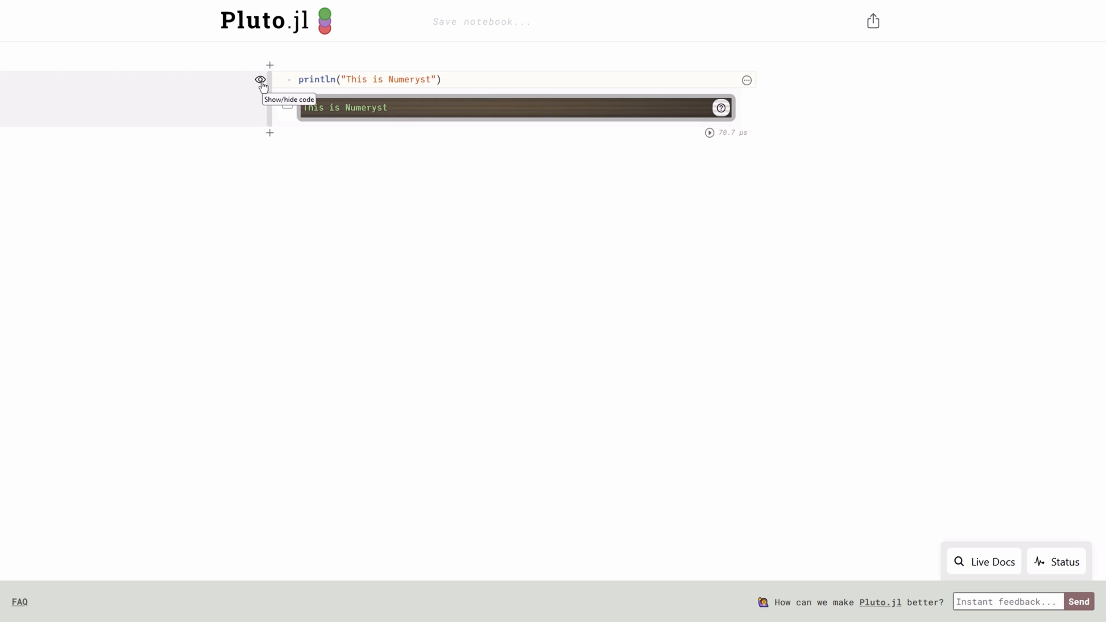
click(260, 79)
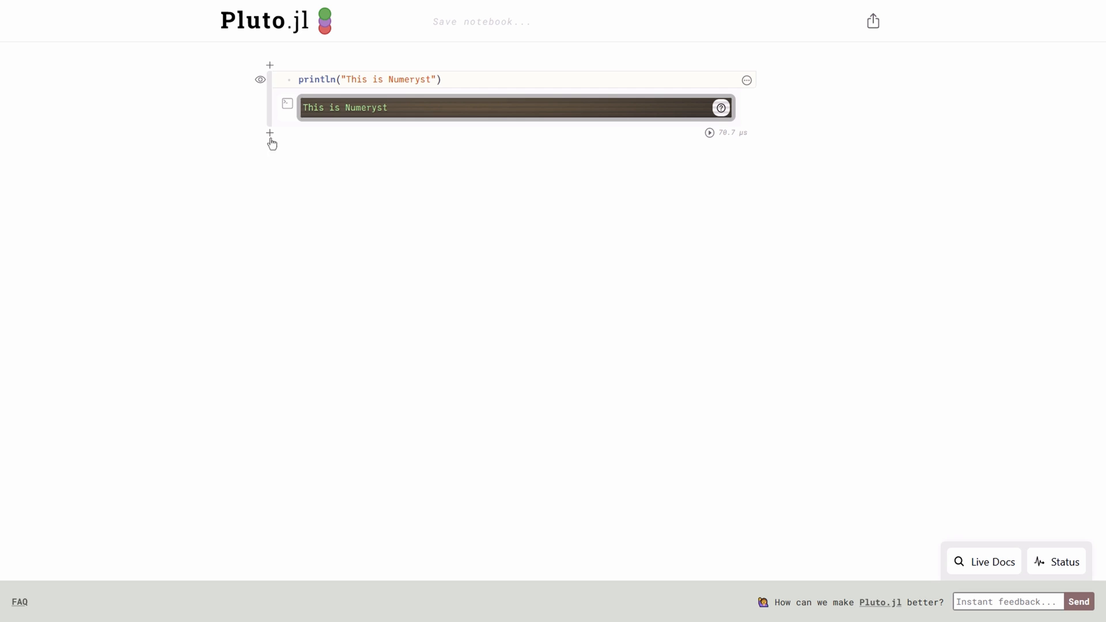
mouse_move(270, 132)
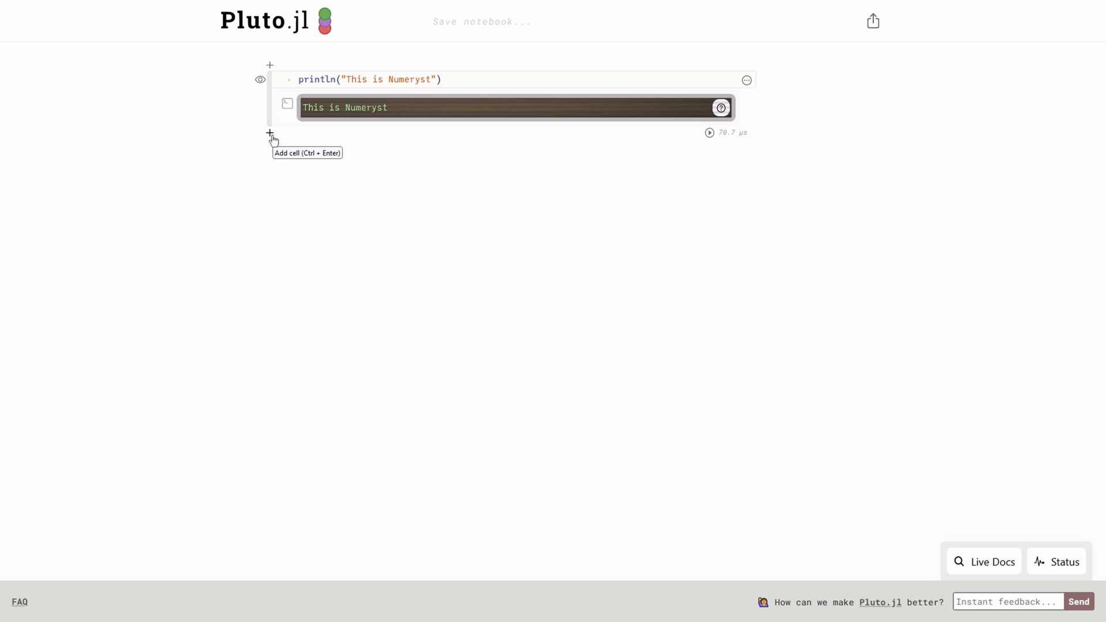
- Add a second cell running println("Like and Subscribe") and check its options menu
click(270, 132)
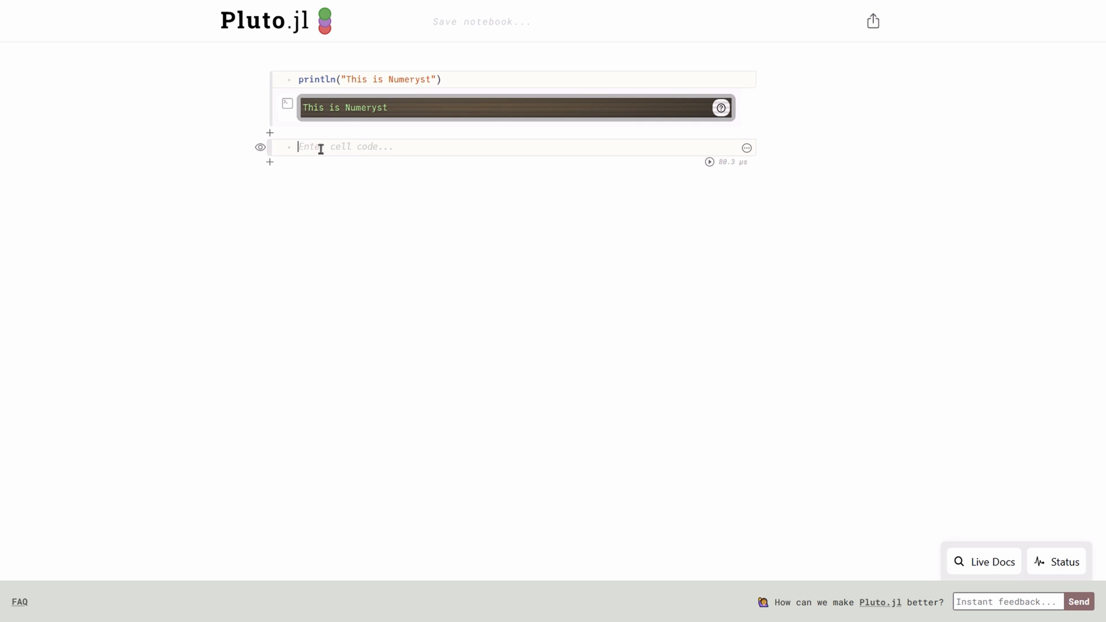
text(println("Like and Subscribe"))
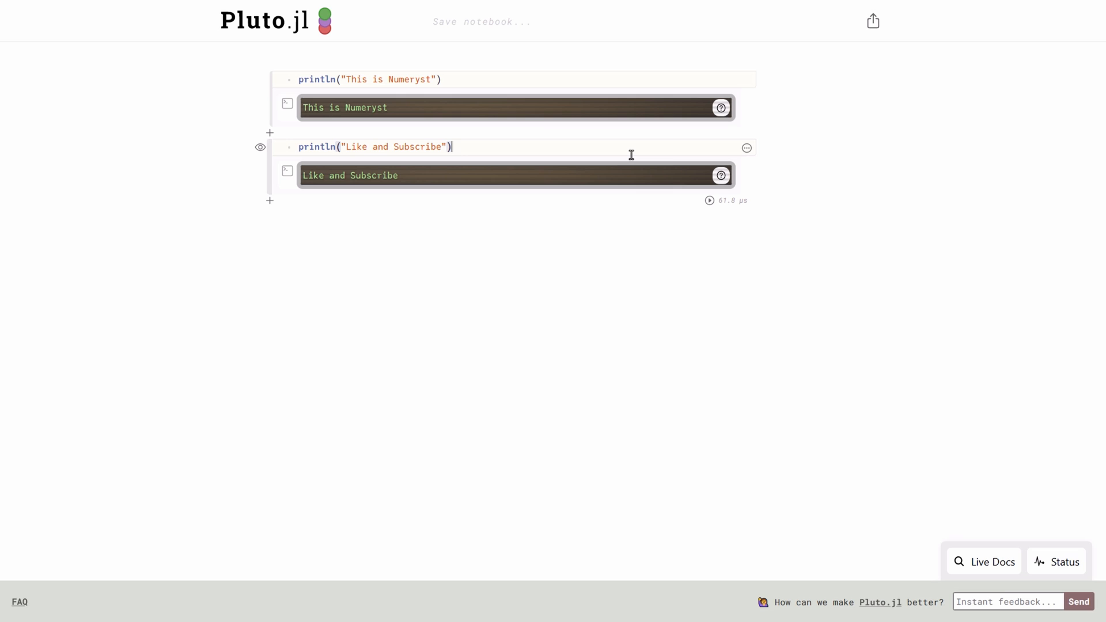
mouse_move(715, 149)
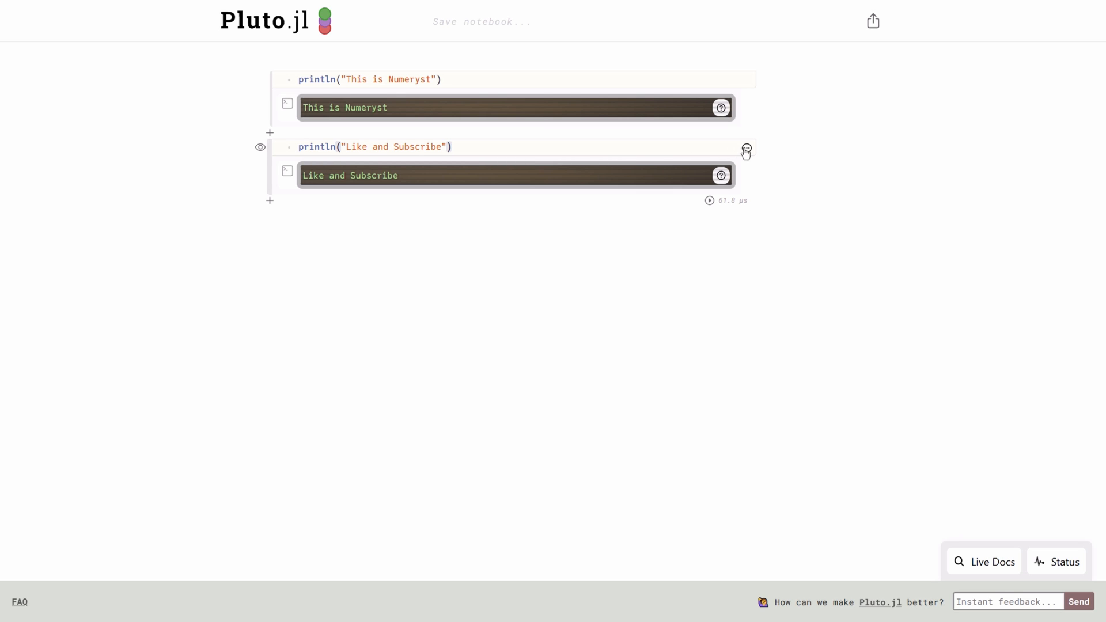
click(746, 148)
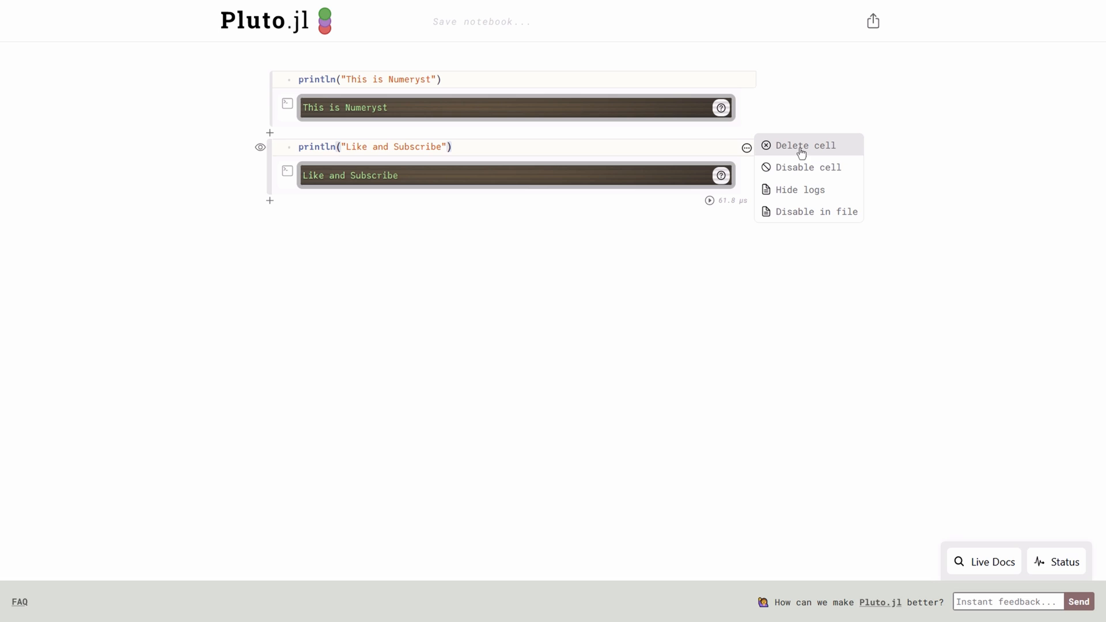
click(804, 145)
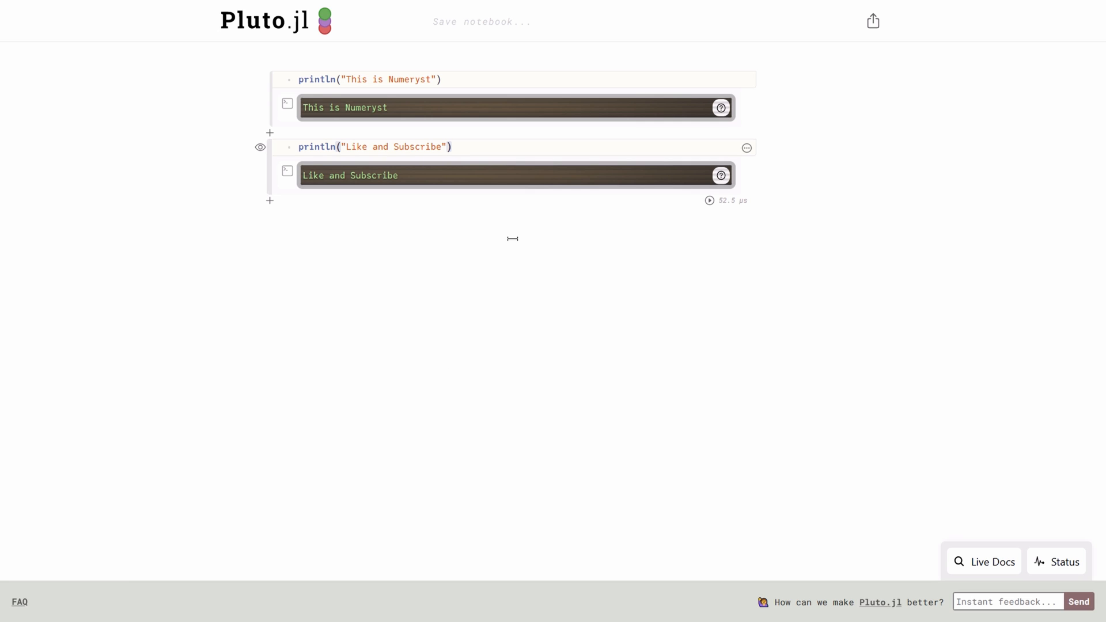
- Save the notebook as another_example_pluto.jl and view its export options
text(a)
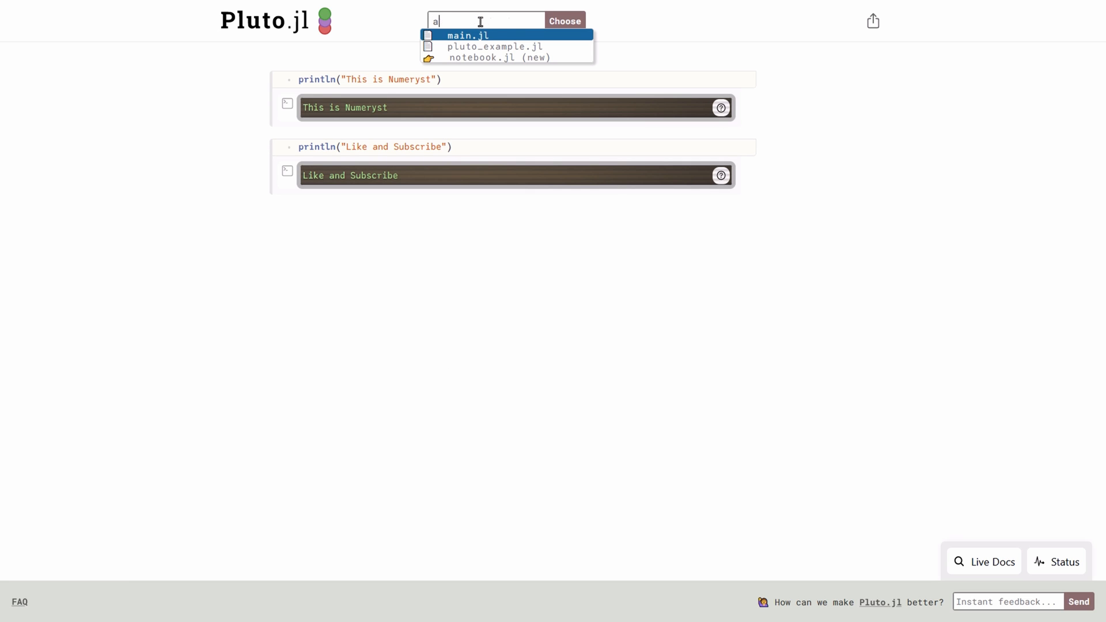
text(nother_example_pluto.jl)
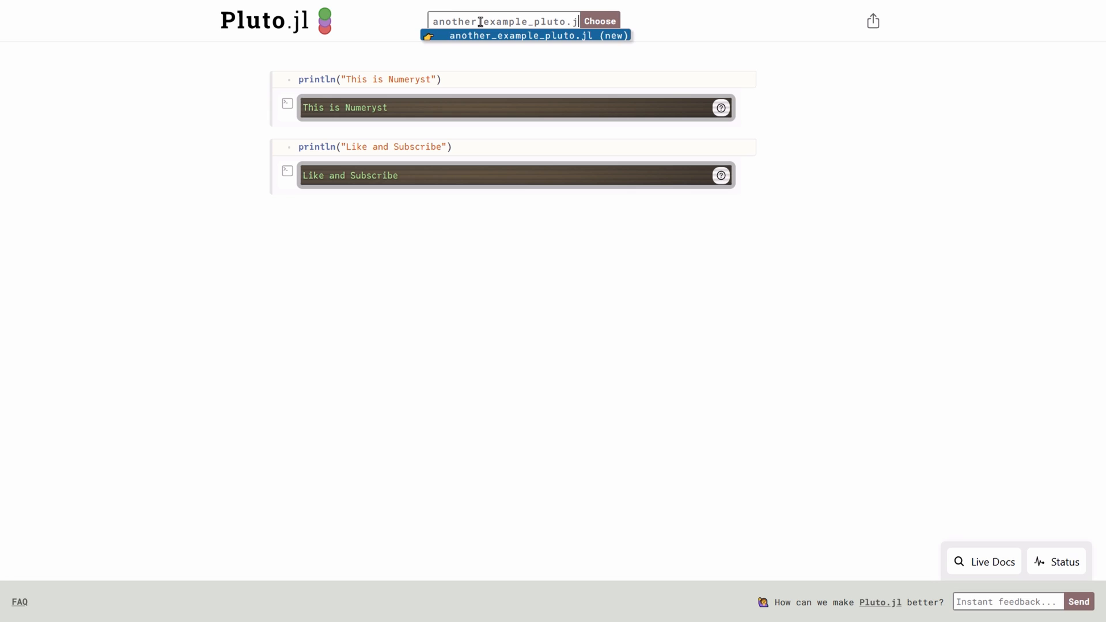
click(603, 21)
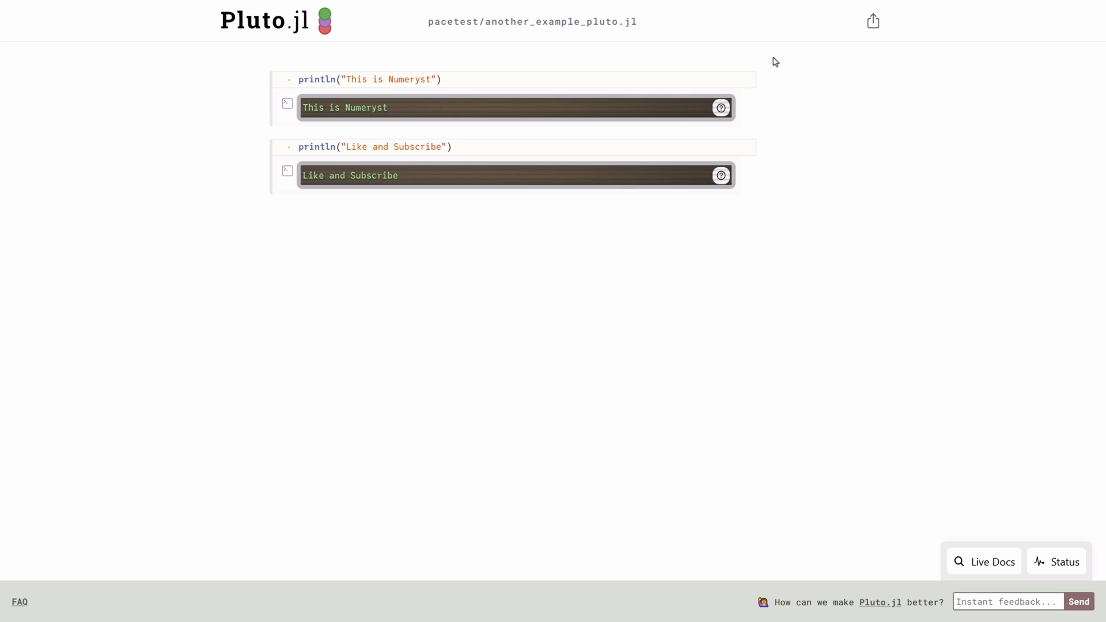
click(531, 22)
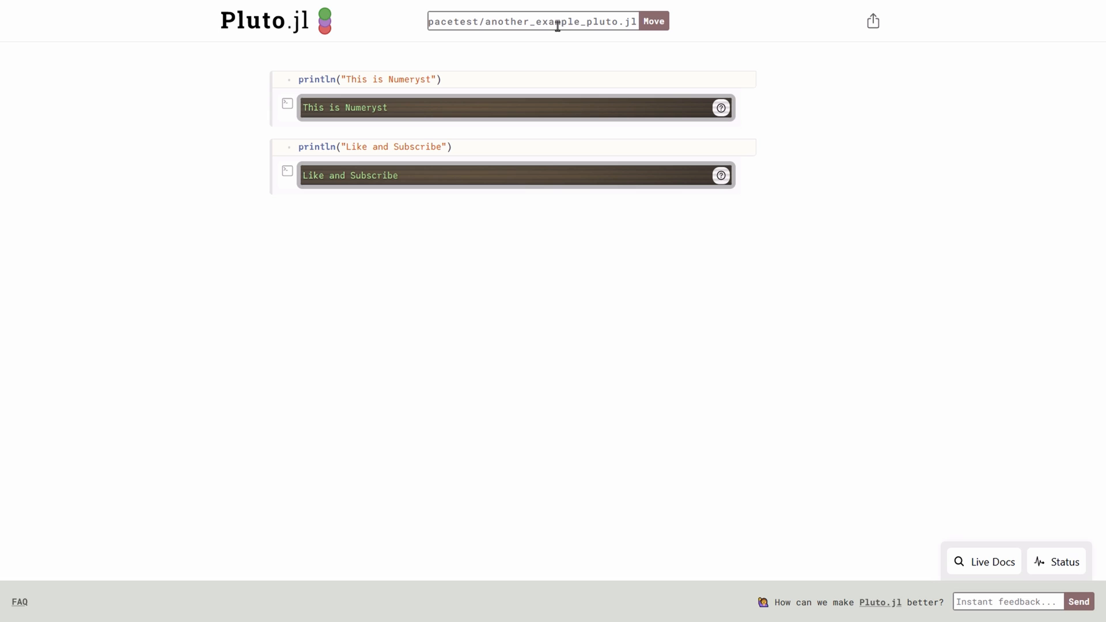
mouse_move(872, 22)
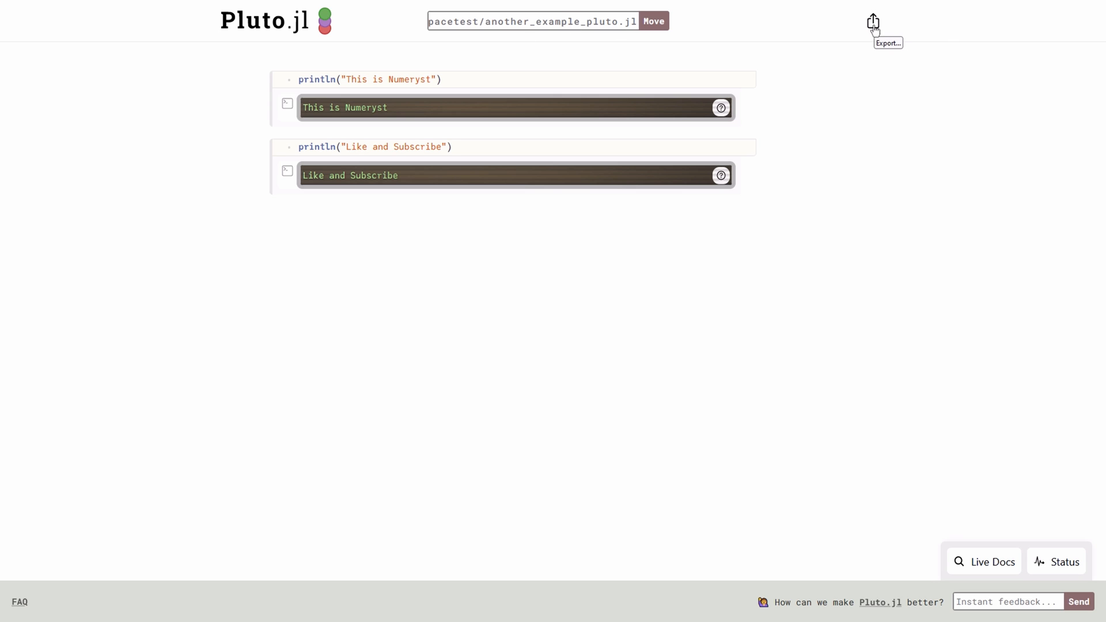
click(872, 22)
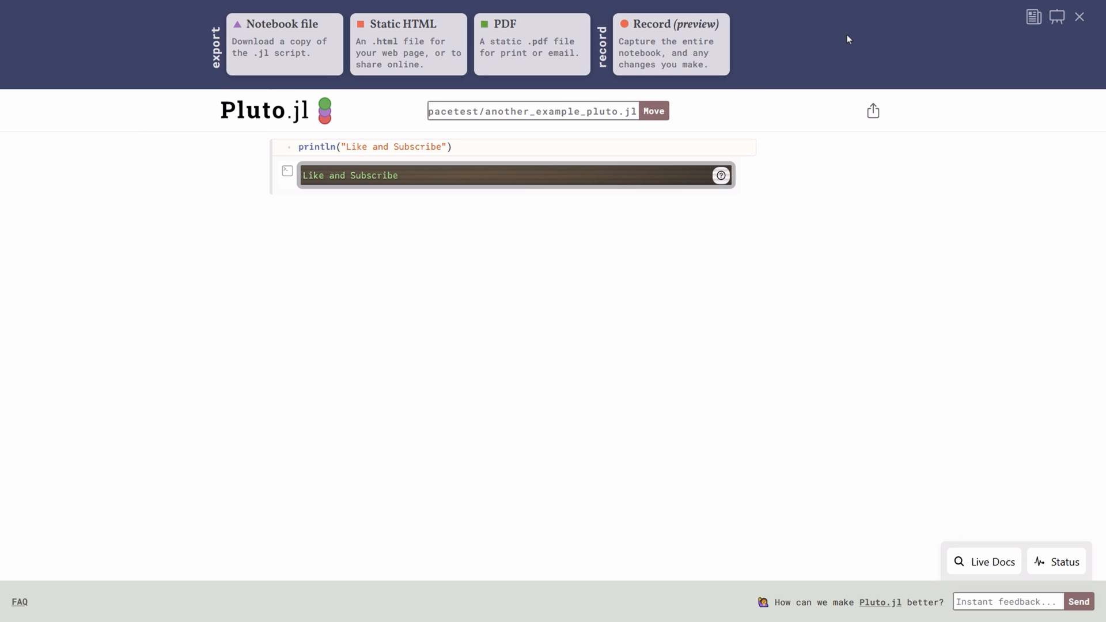
mouse_move(506, 52)
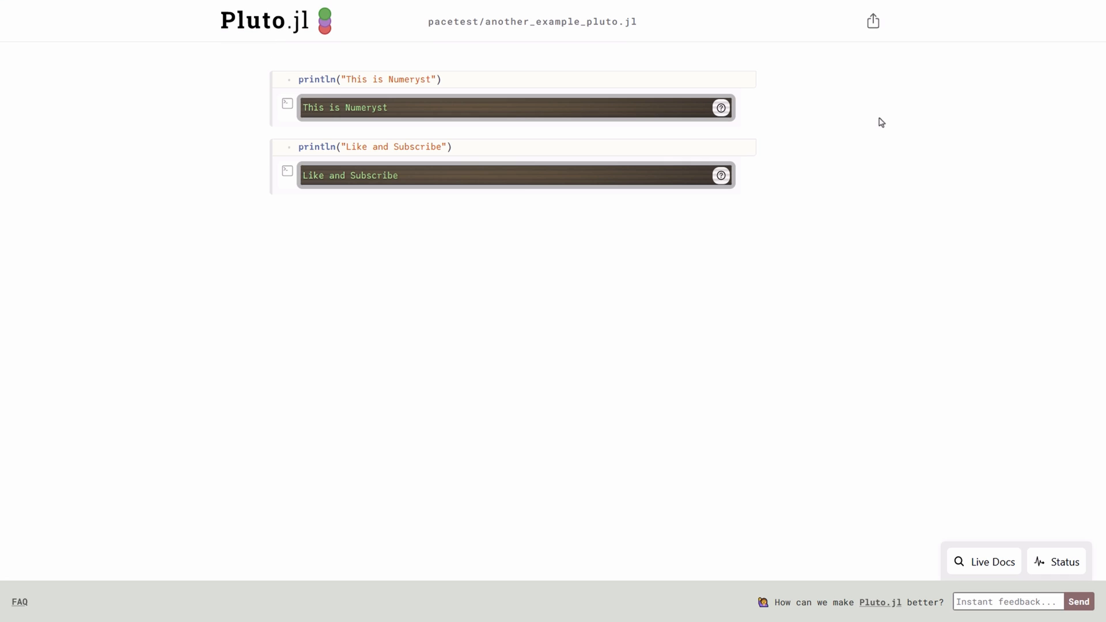
mouse_move(937, 564)
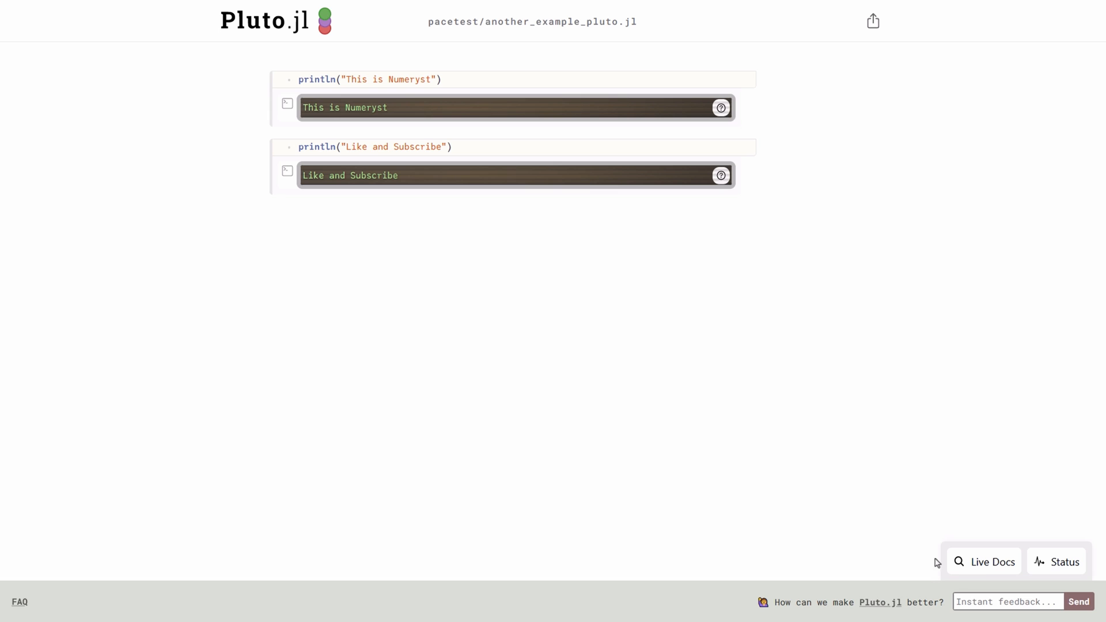
click(983, 562)
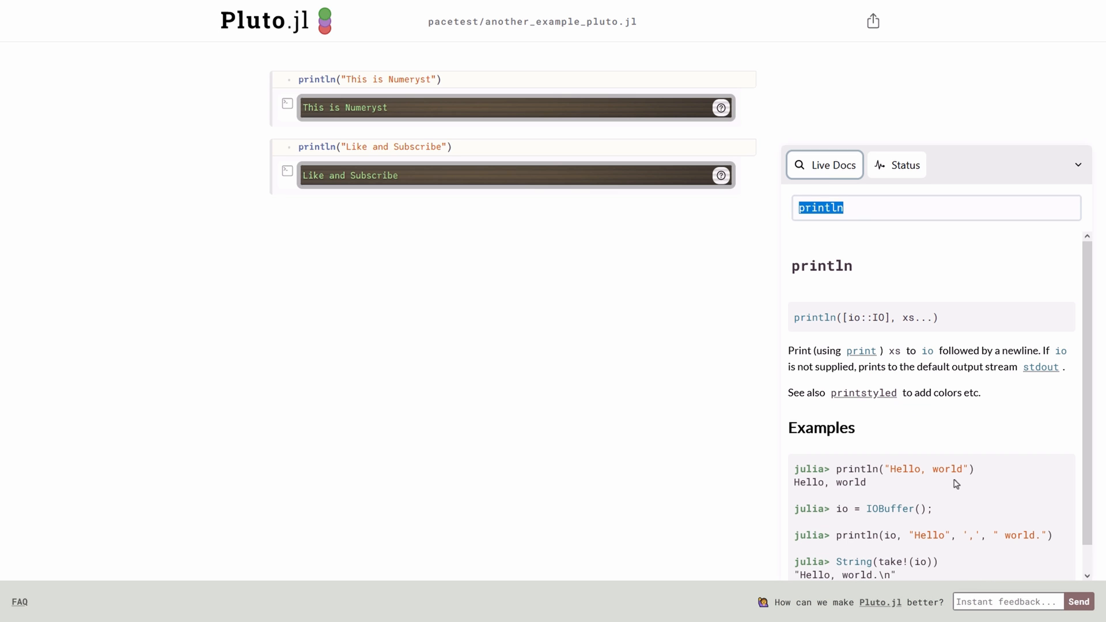
mouse_move(872, 243)
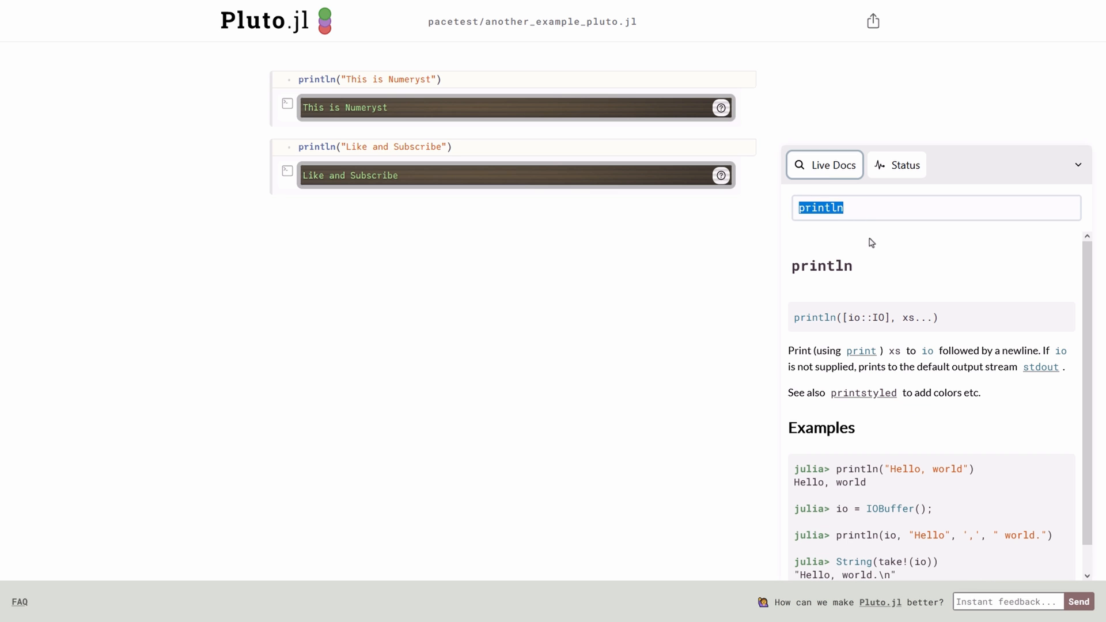
scroll(down, 3)
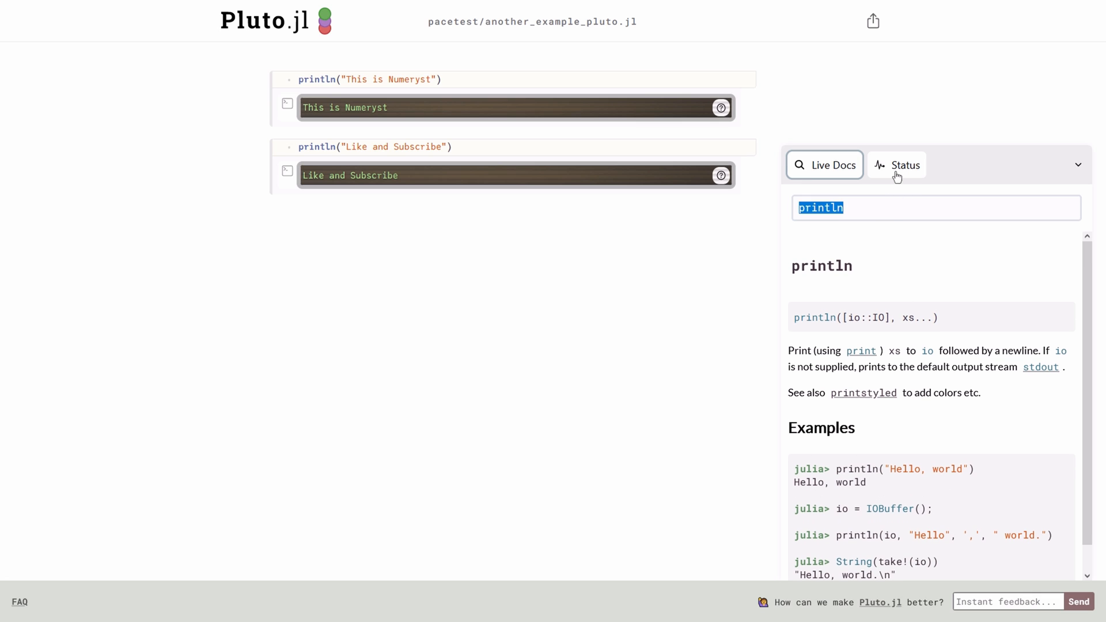
click(897, 165)
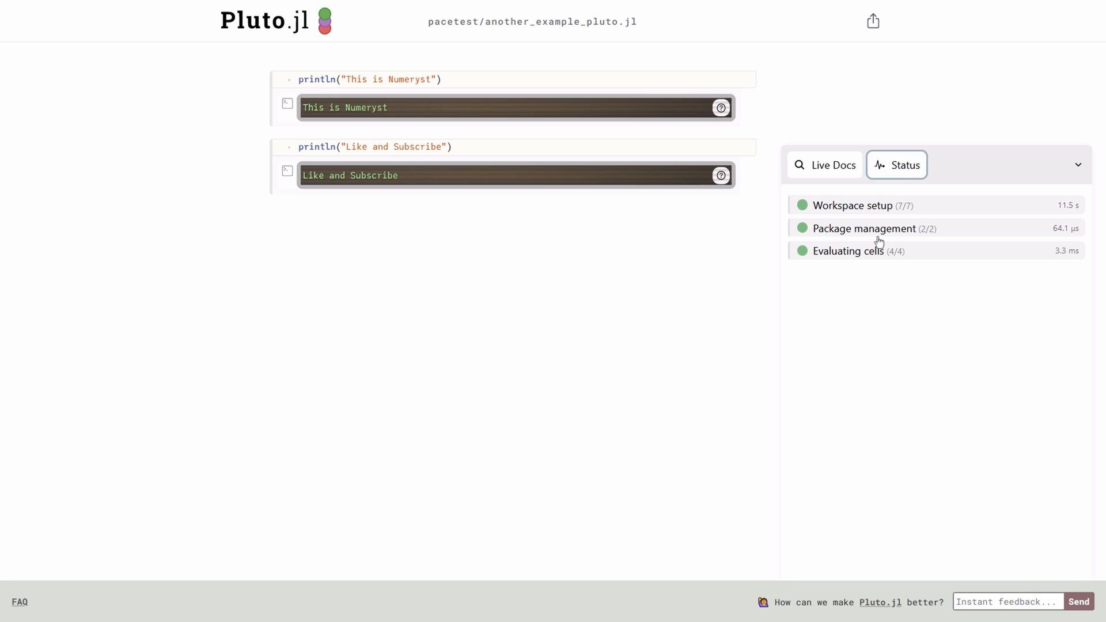
click(848, 250)
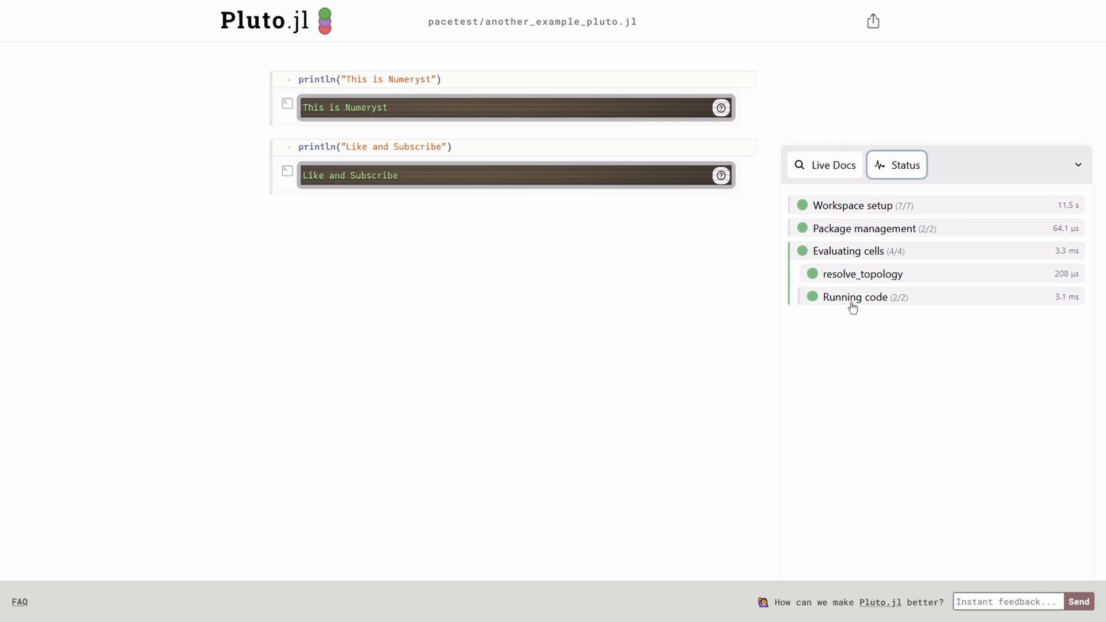
mouse_move(1052, 279)
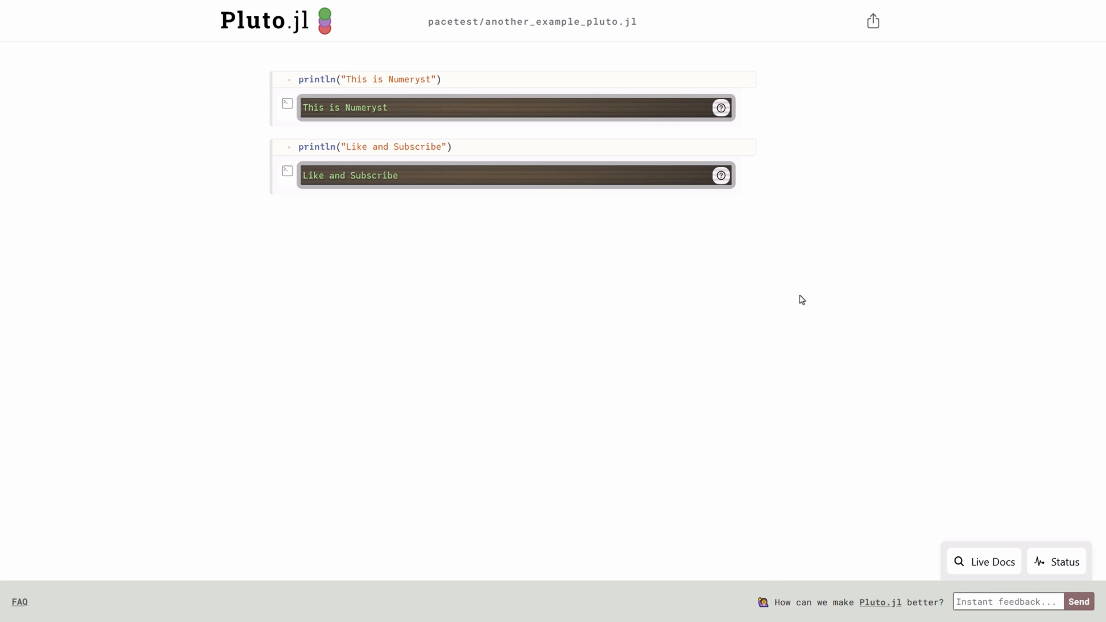
mouse_move(816, 183)
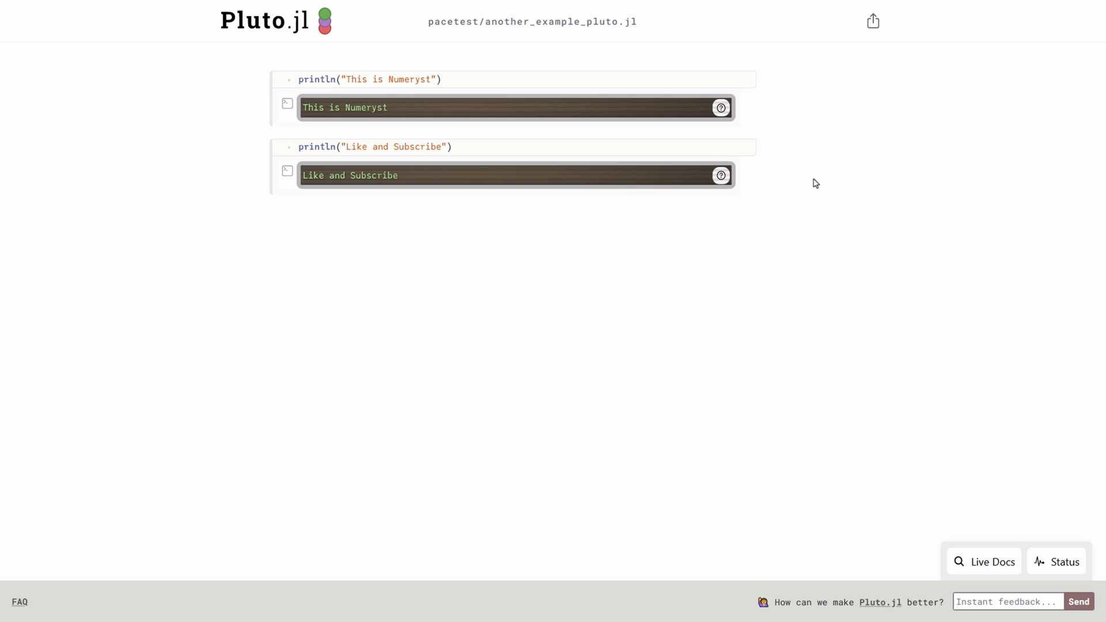